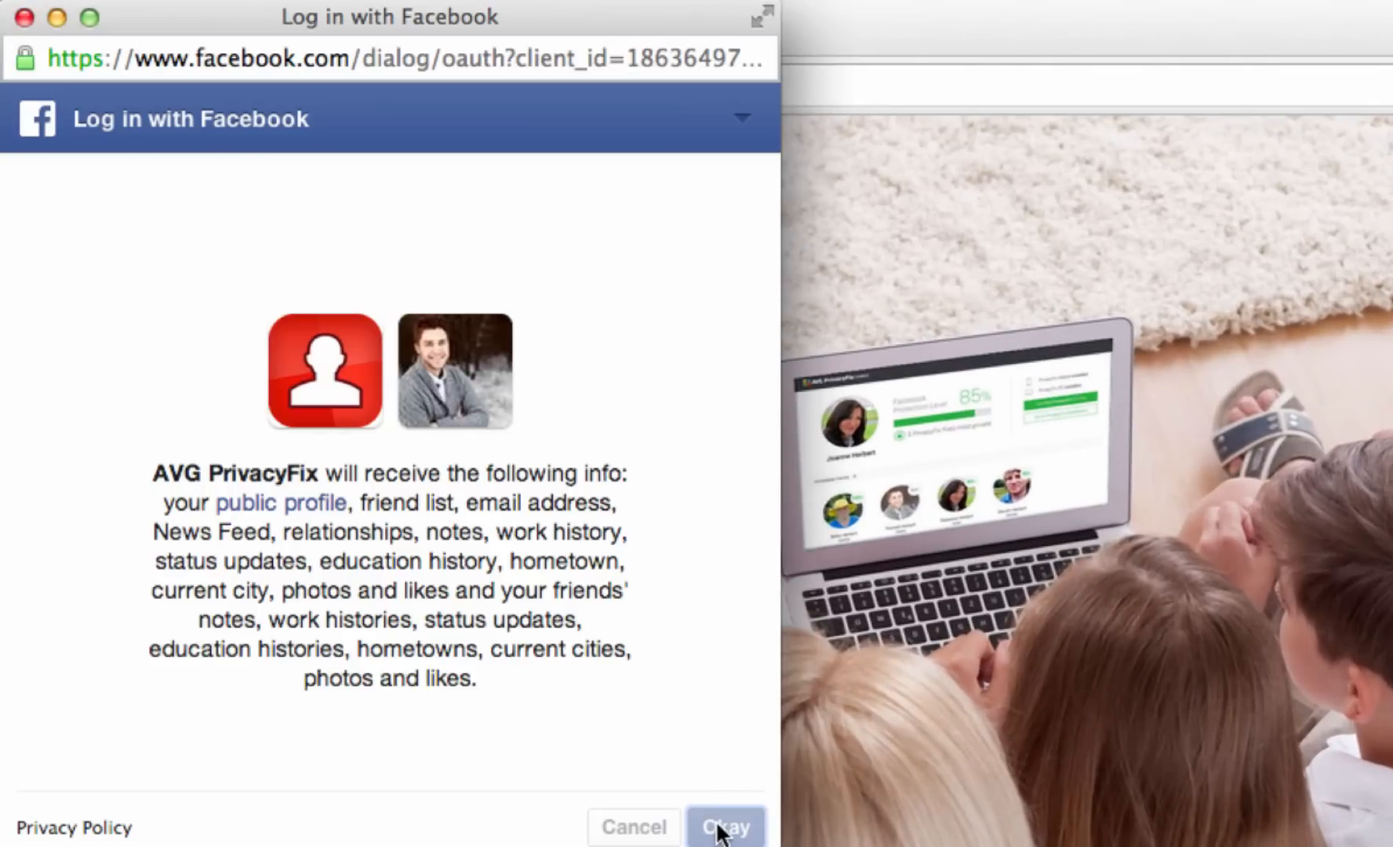
# Step: Authorize AVG PrivacyFix in the Log in with Facebook dialog by choosing Okay
pyautogui.click(724, 828)
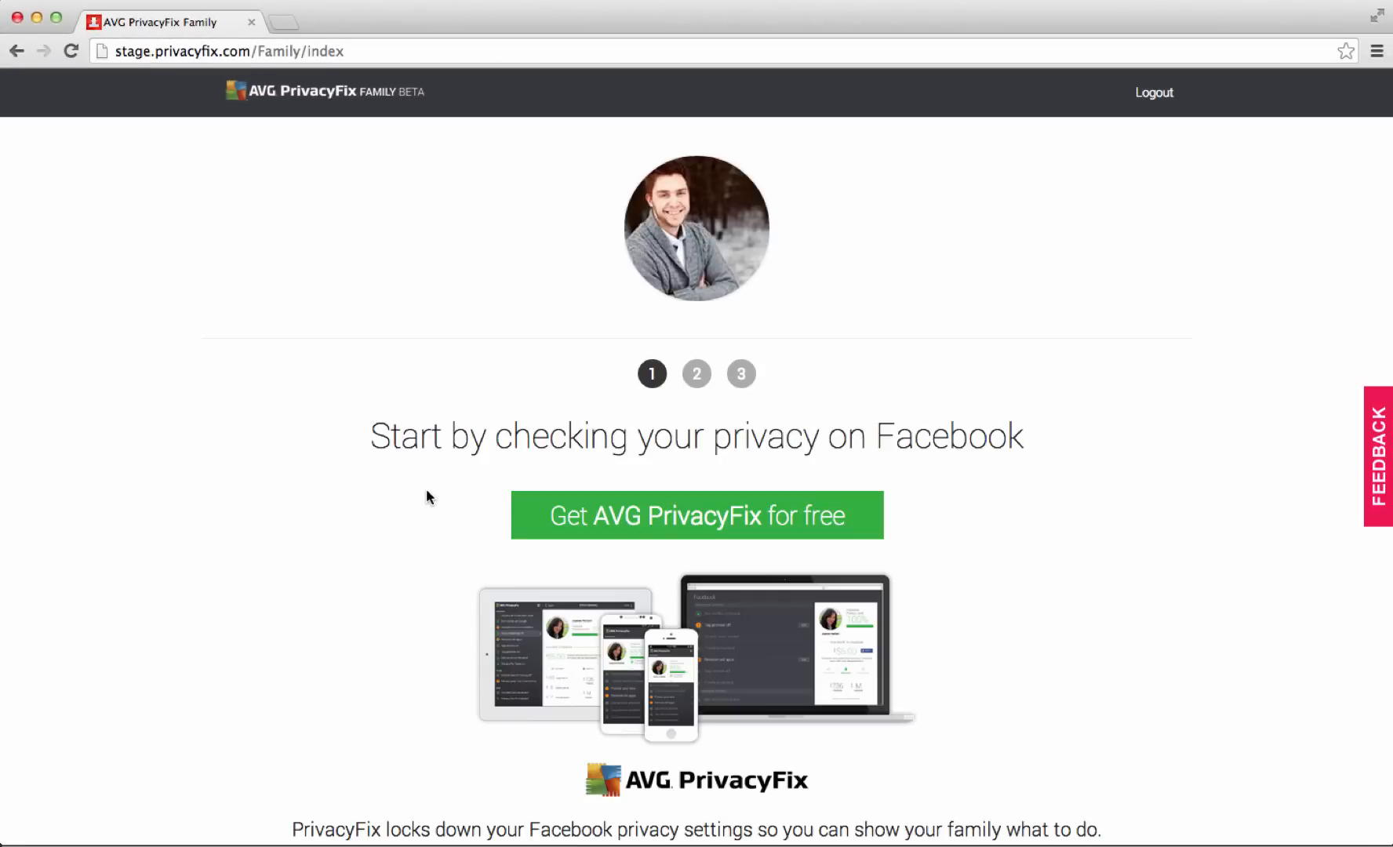
# Step: Run the Facebook privacy check via 'Get AVG PrivacyFix for free', reaching 85% privacy
pyautogui.scroll(-3)
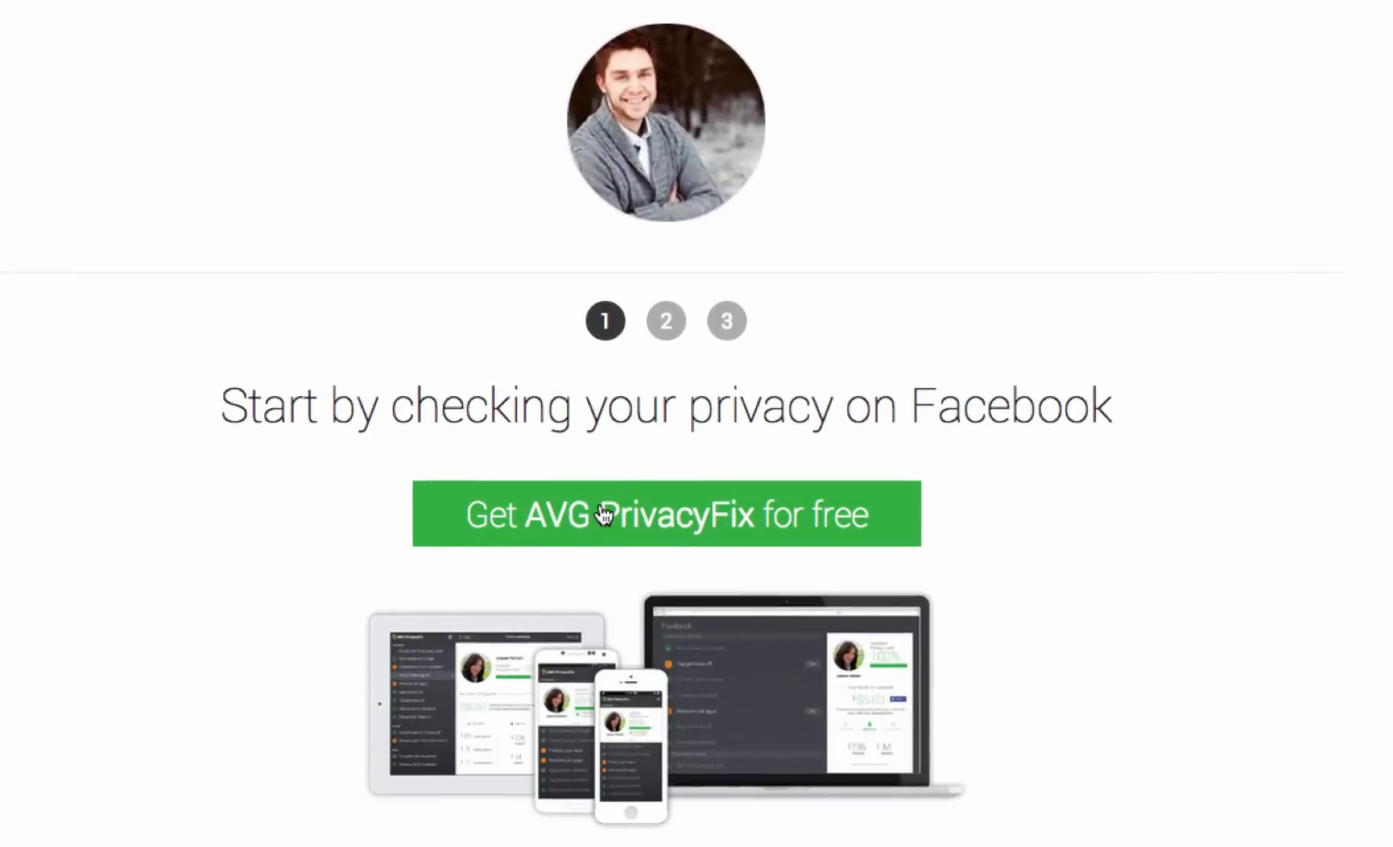
pyautogui.click(668, 514)
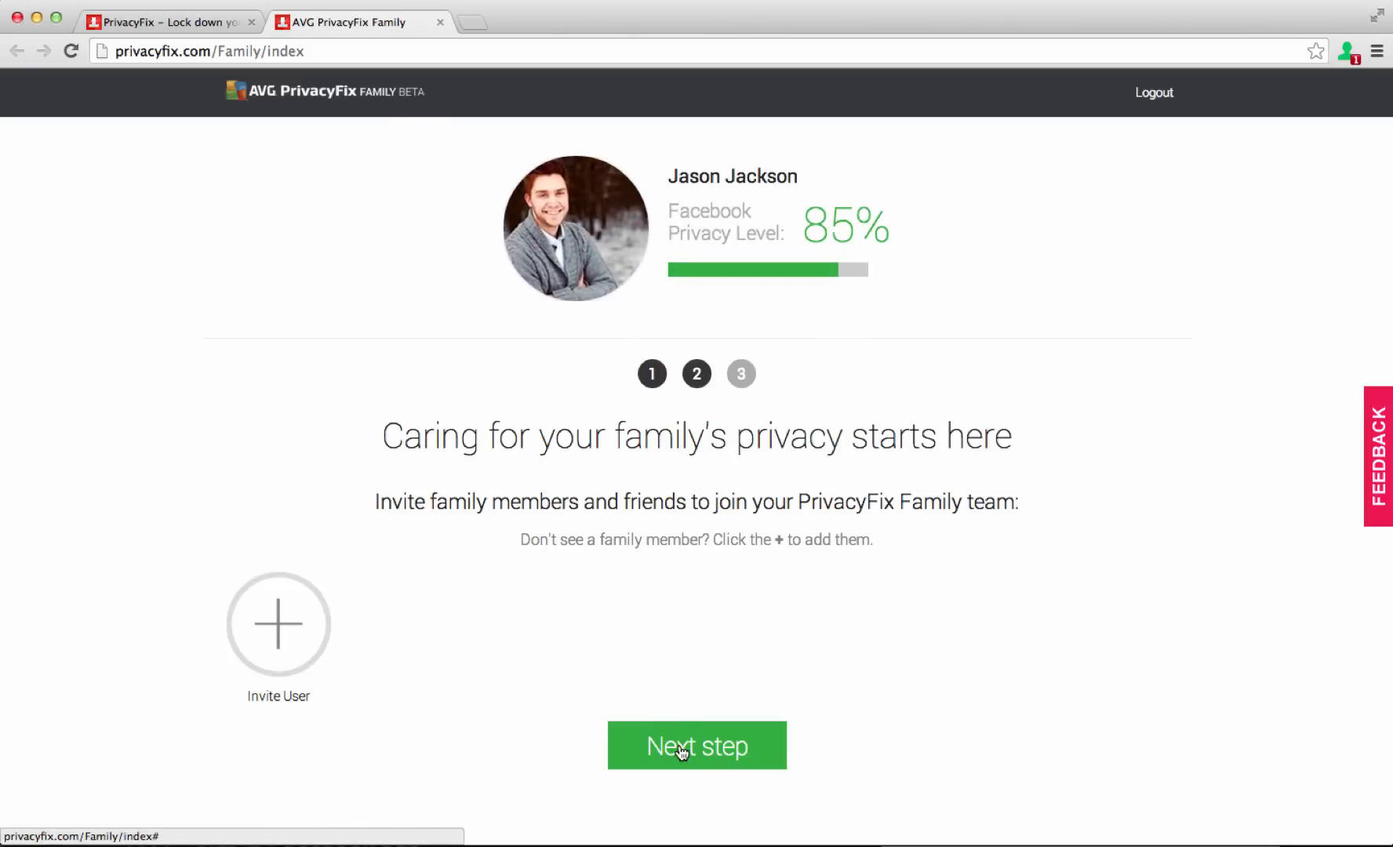
# Step: Invite 'dmat' as Brother and send the family invitation by email
pyautogui.click(278, 624)
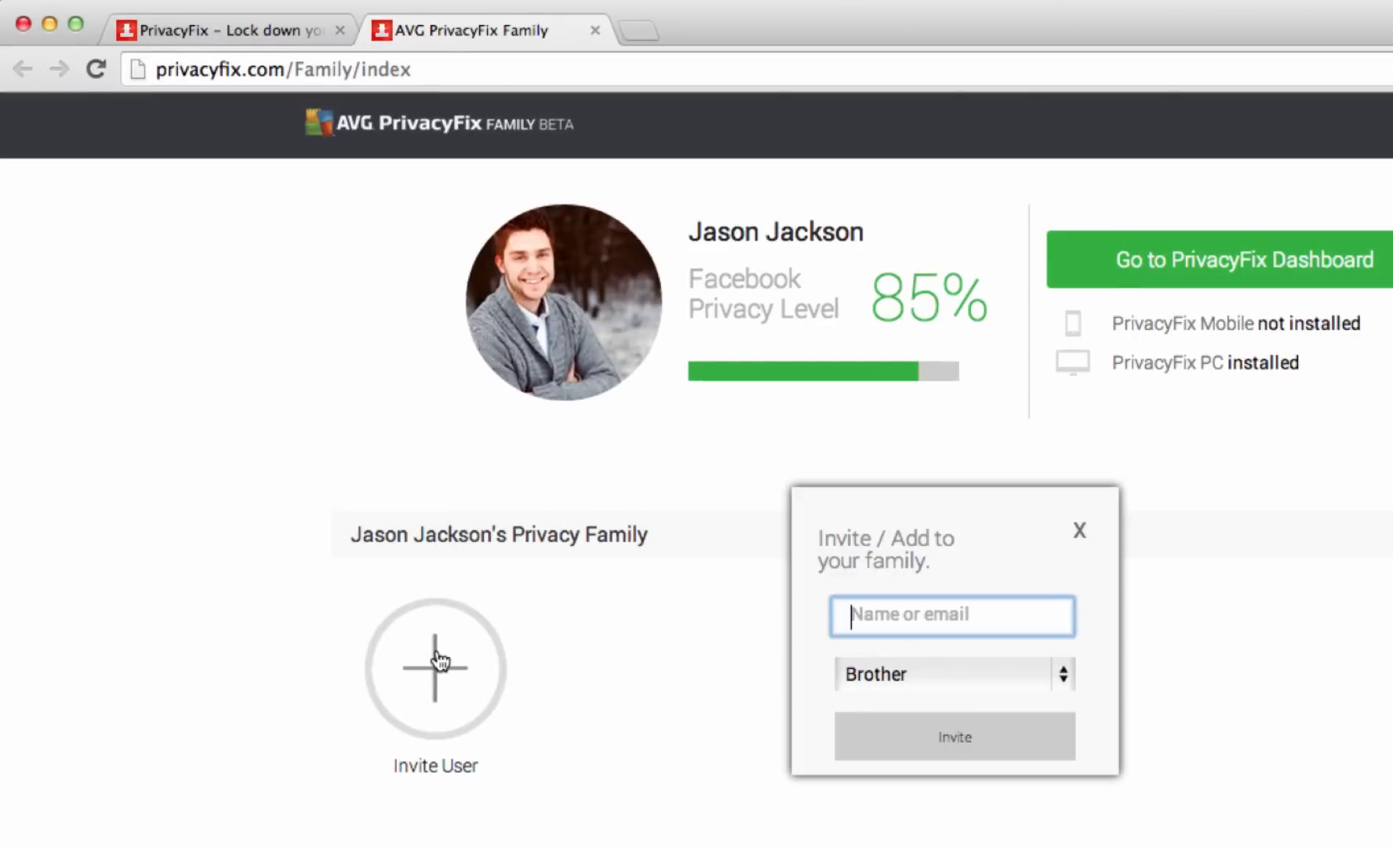
pyautogui.write('dmat')
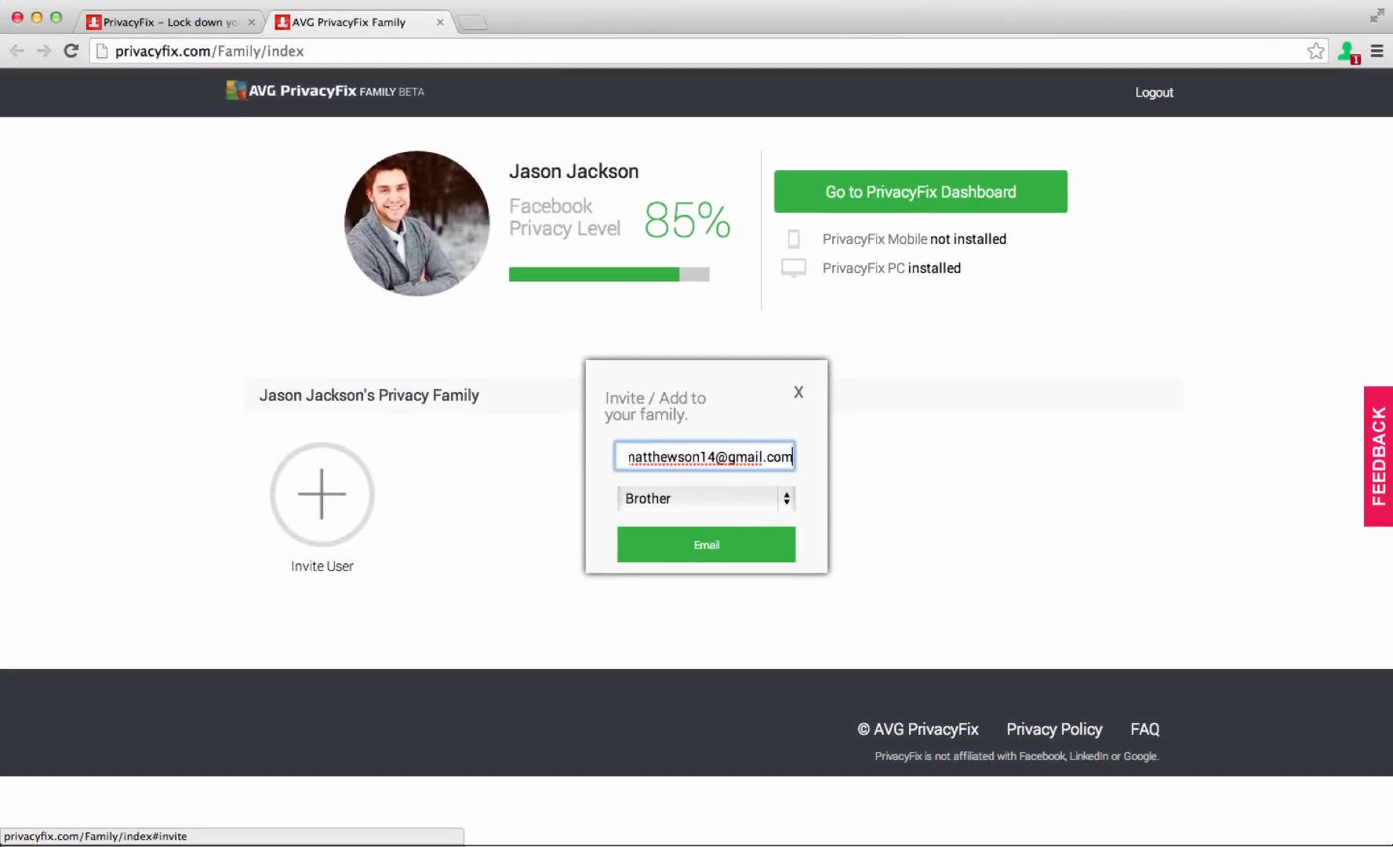
pyautogui.click(701, 498)
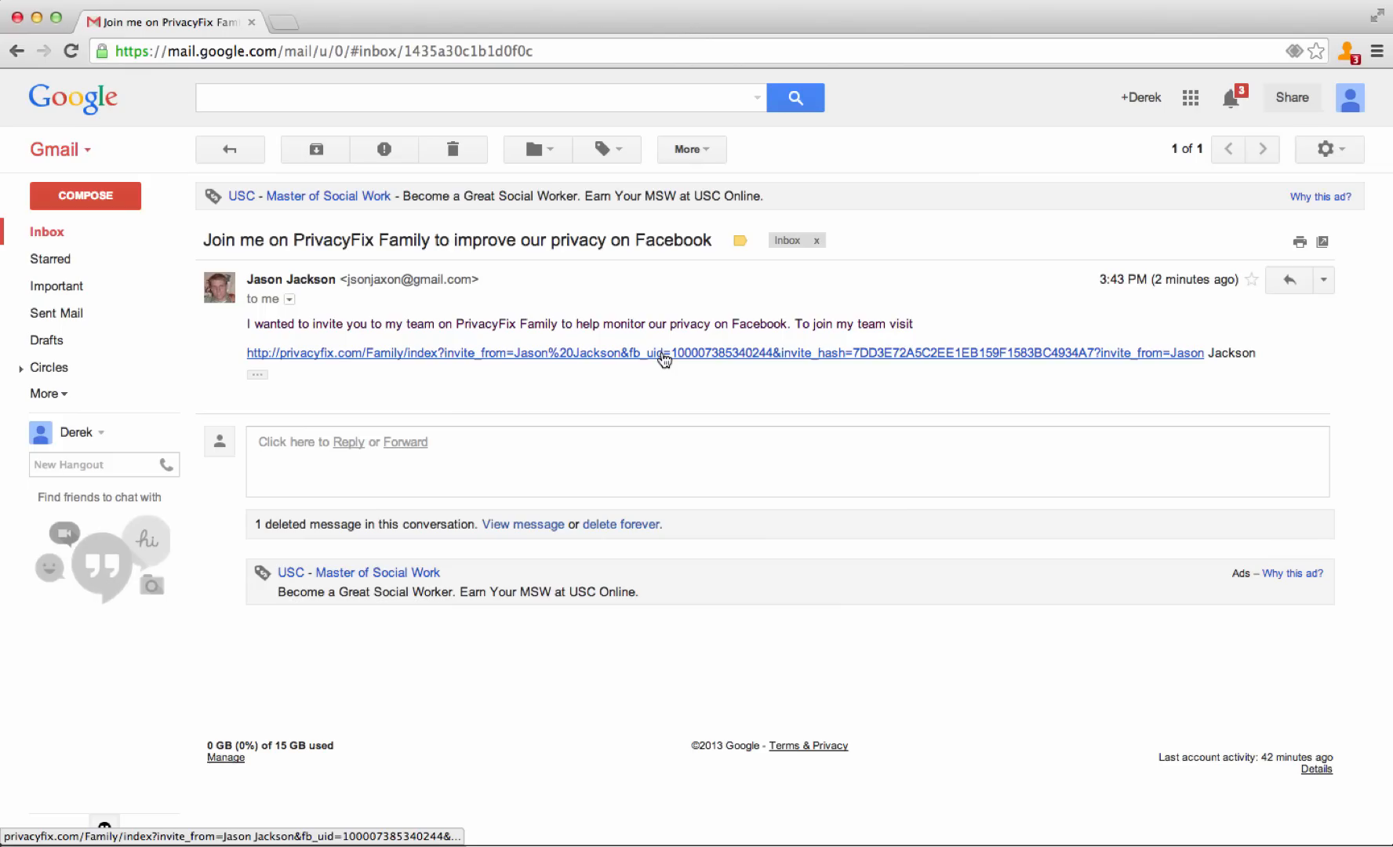
pyautogui.click(662, 355)
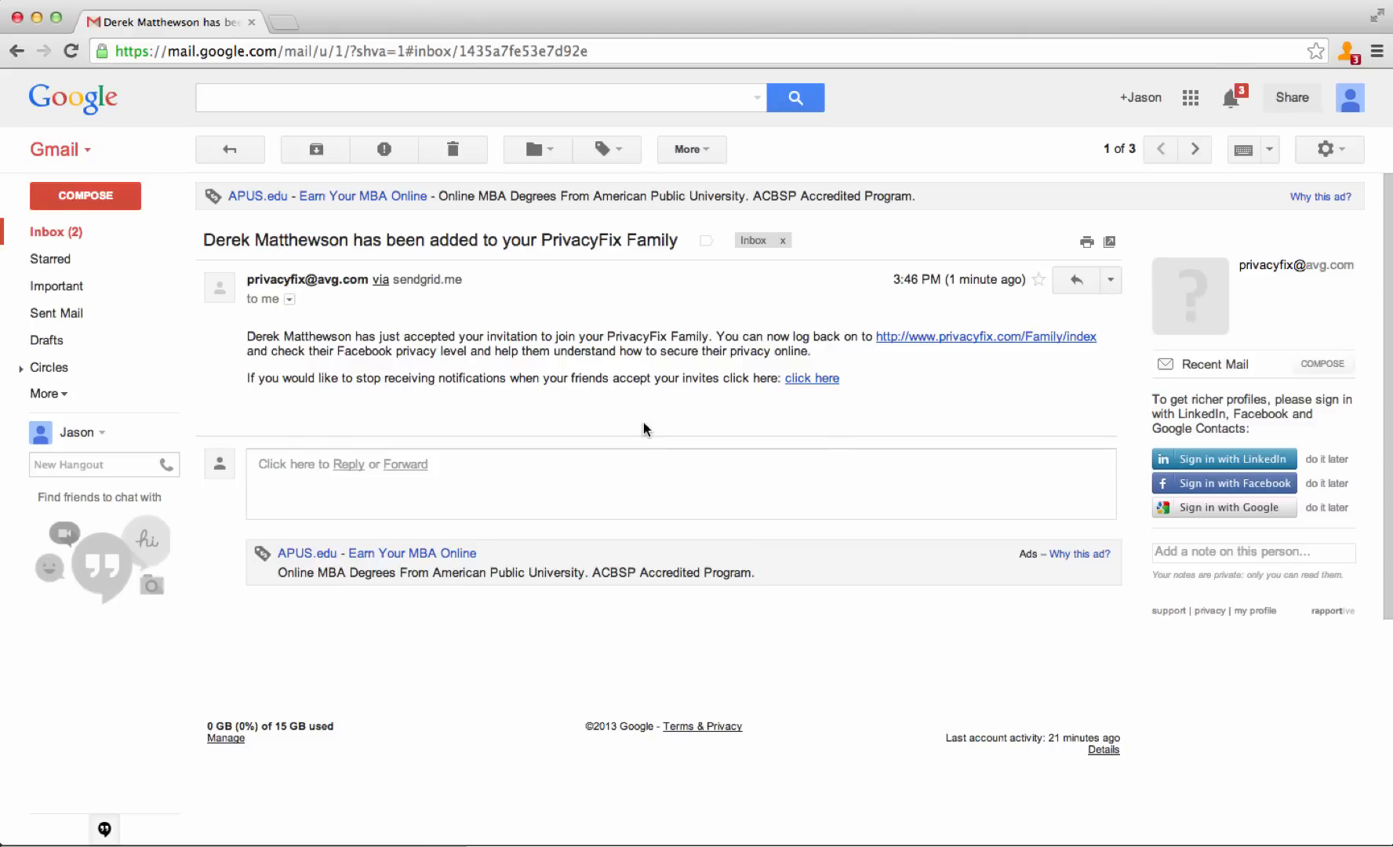
pyautogui.click(985, 337)
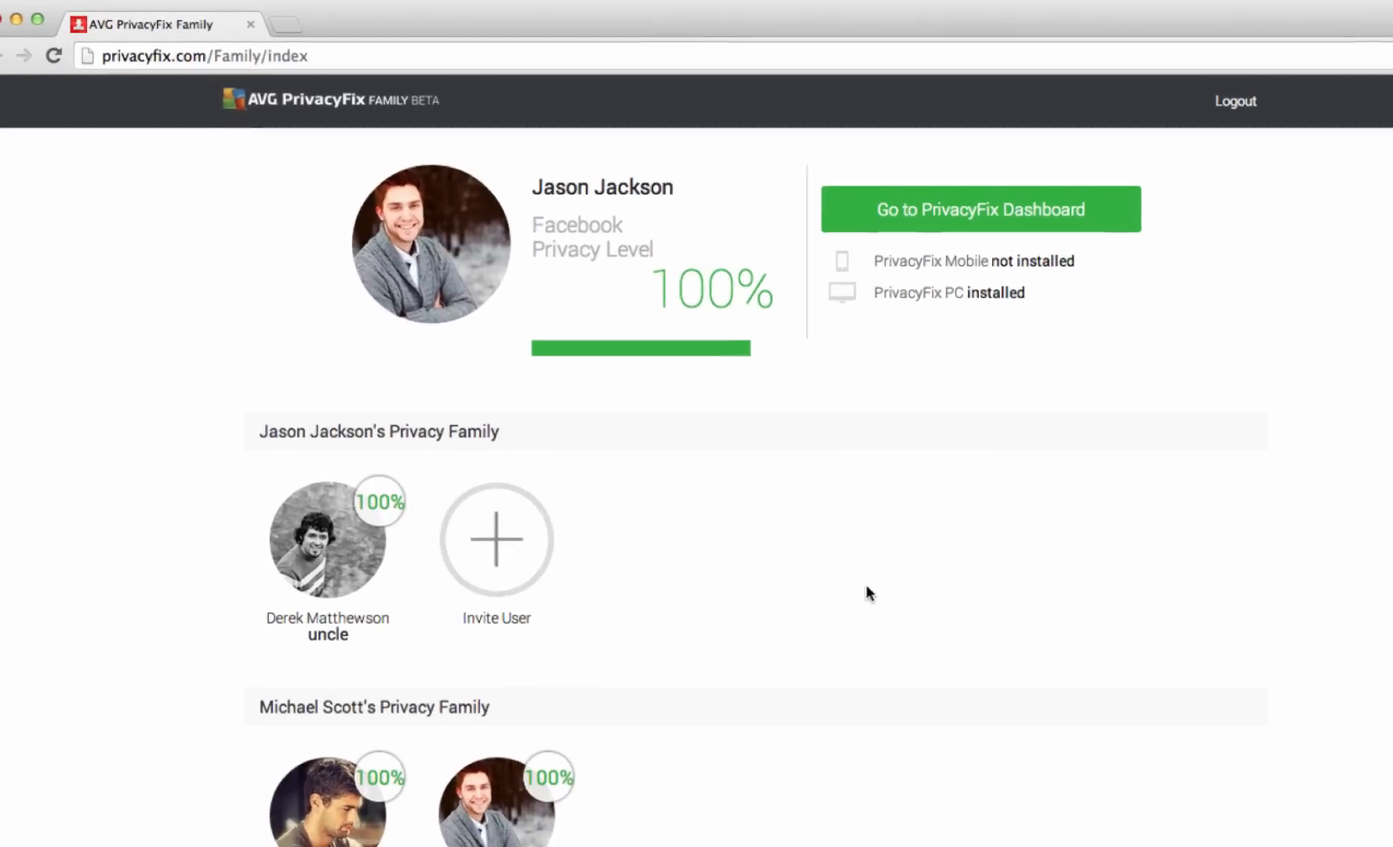